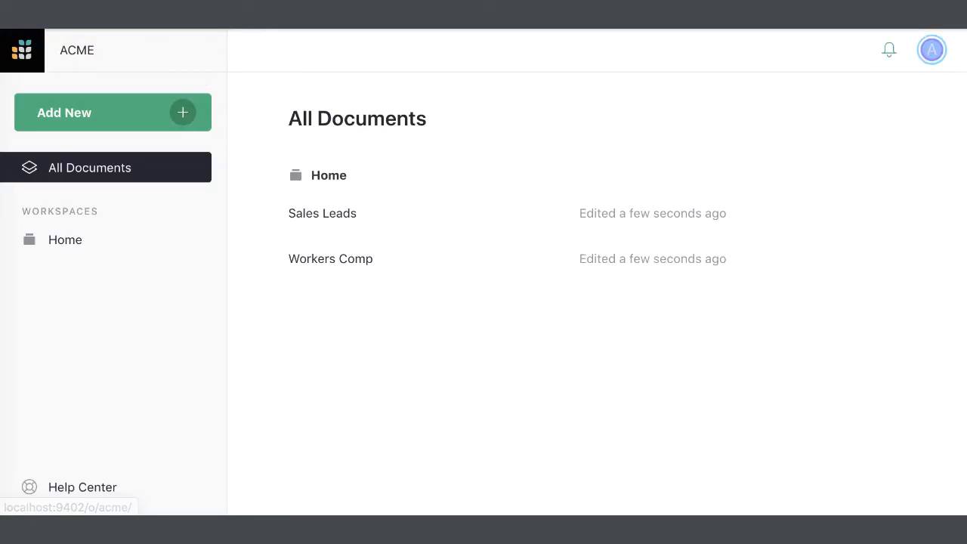
- Check the account menu, then open the Sales Leads document to its Contacts page
click(931, 50)
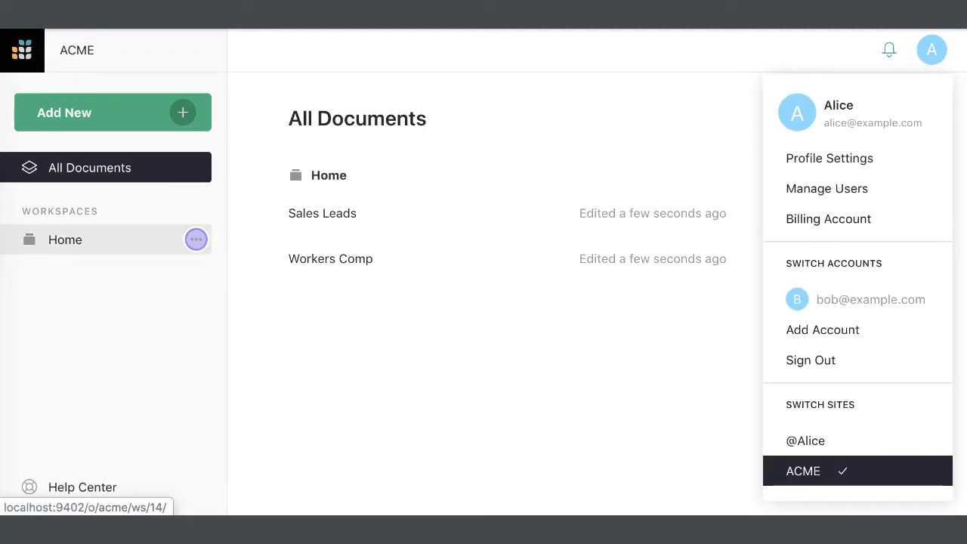
click(196, 239)
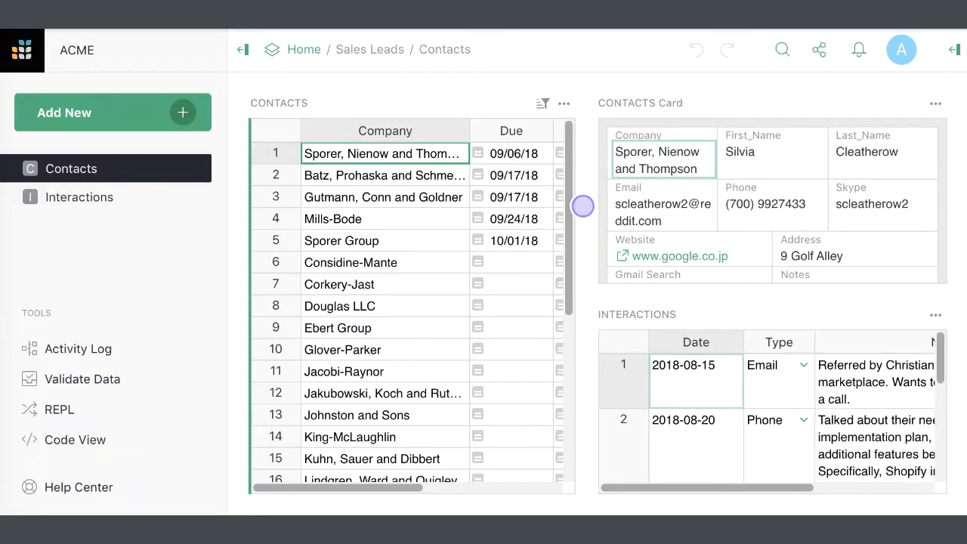
- Go back to the All Documents list via Home
click(818, 49)
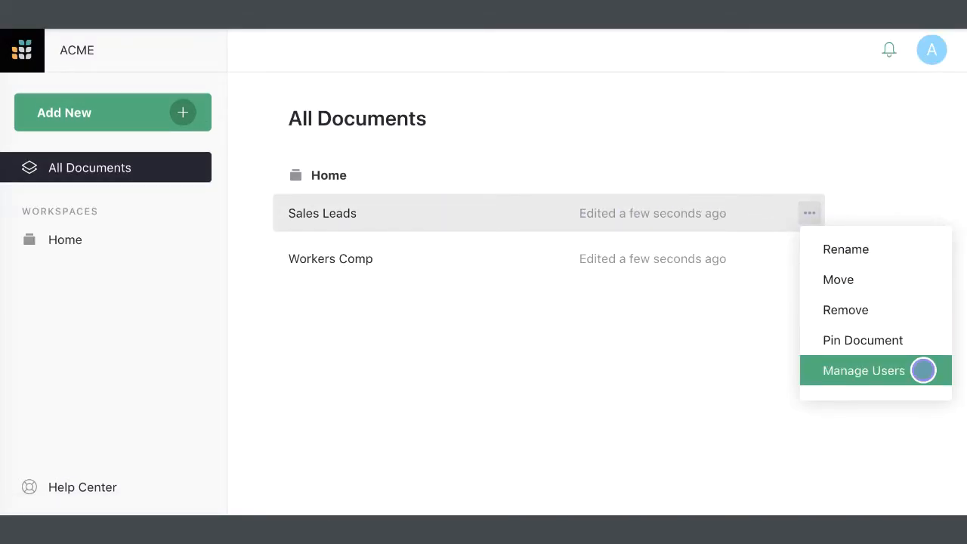
- Open Manage Users for Sales Leads from its options menu
click(809, 258)
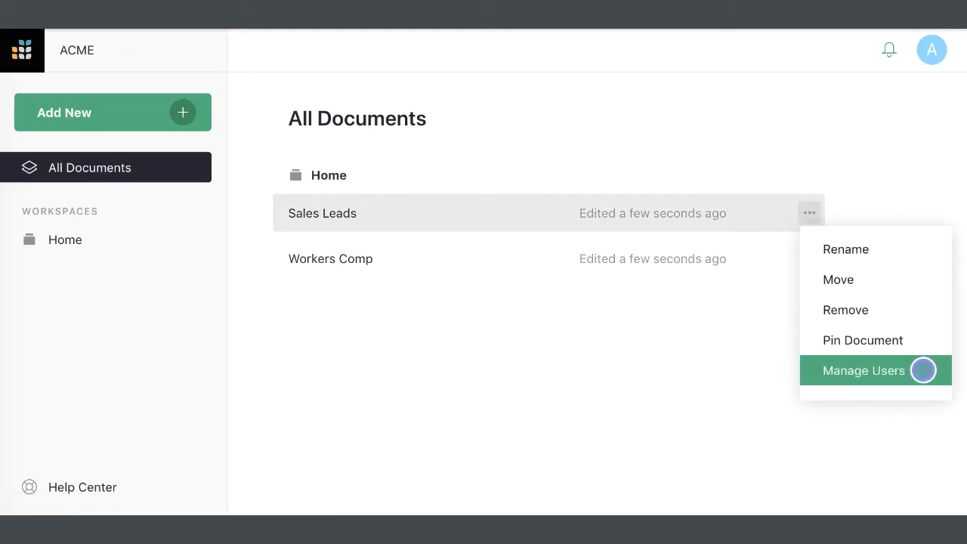
click(863, 370)
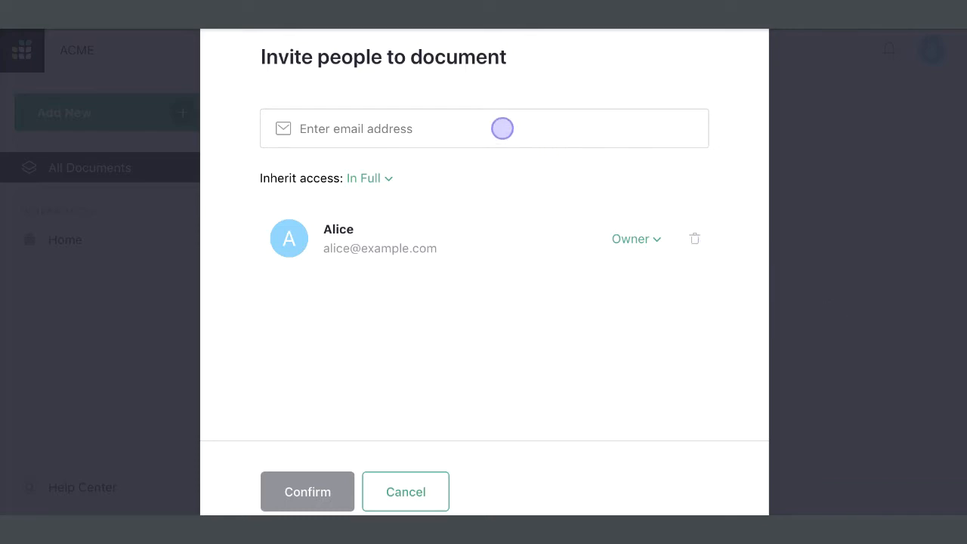
text(bob@example.com)
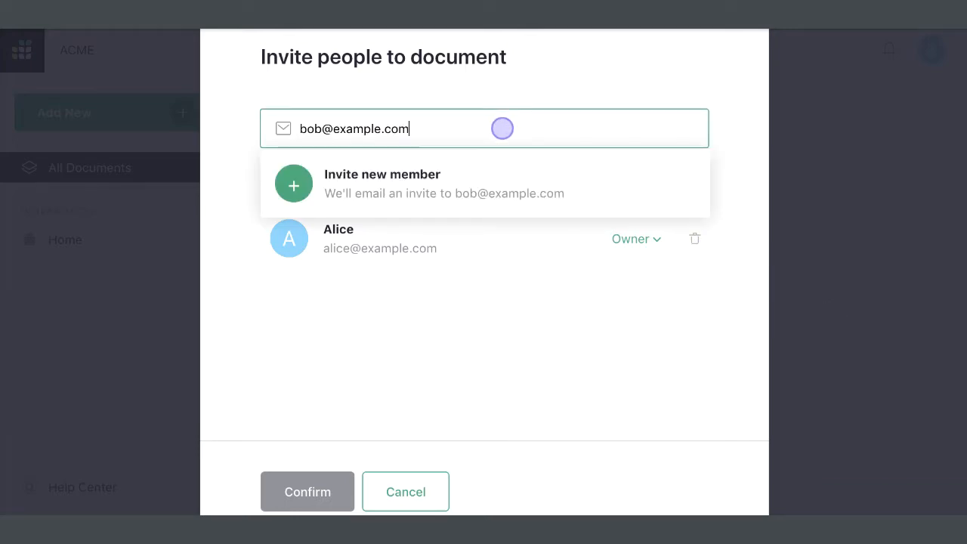
mouse_move(485, 183)
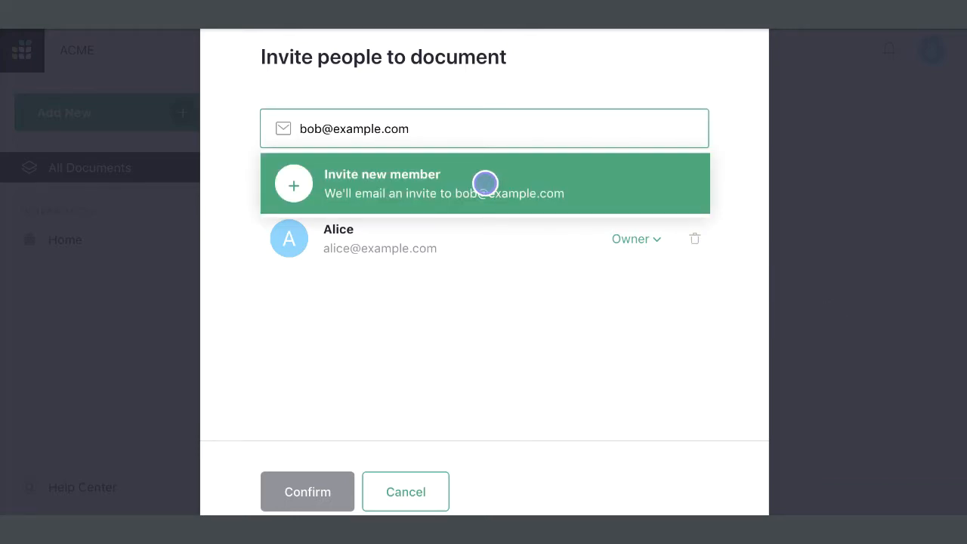
click(485, 184)
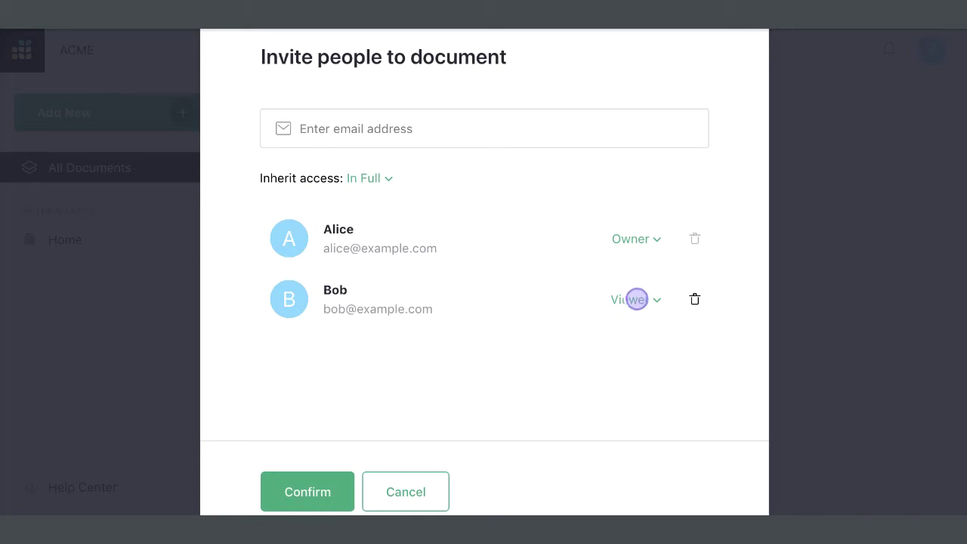
click(634, 299)
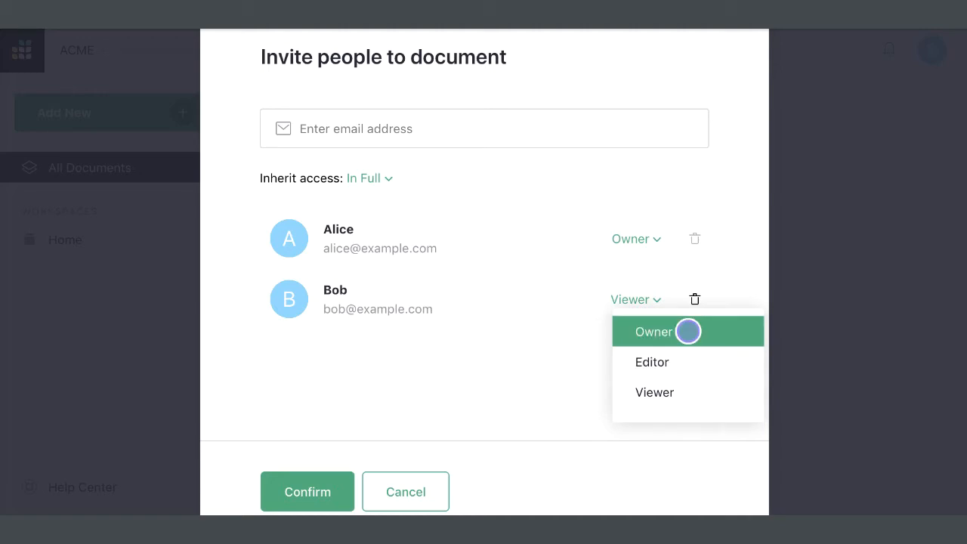
- Set Bob's role to Owner, leaving your own role unchanged
click(653, 330)
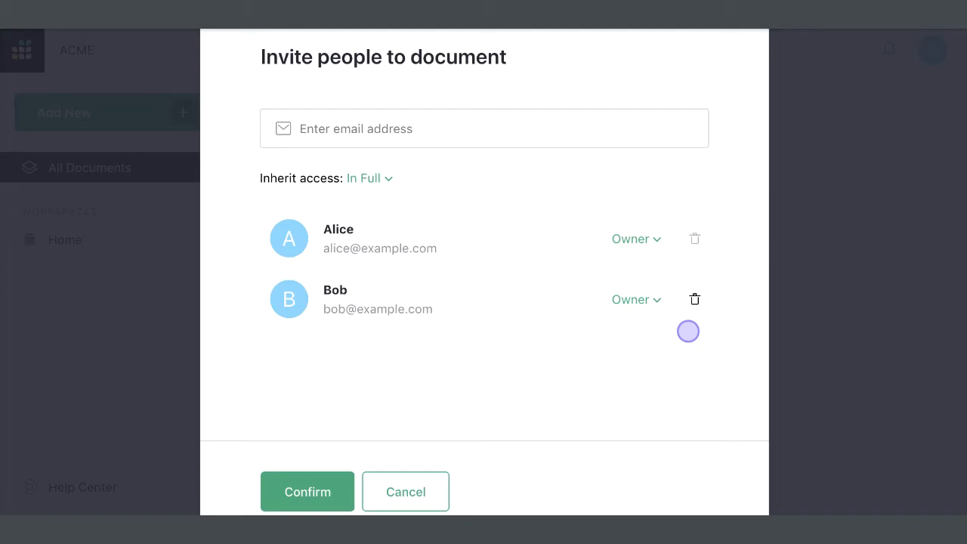
click(637, 239)
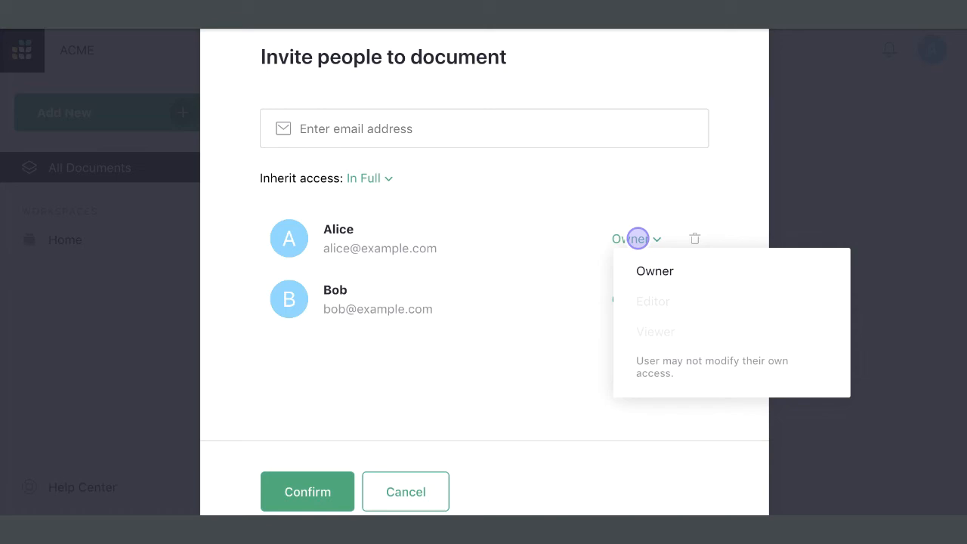
click(655, 271)
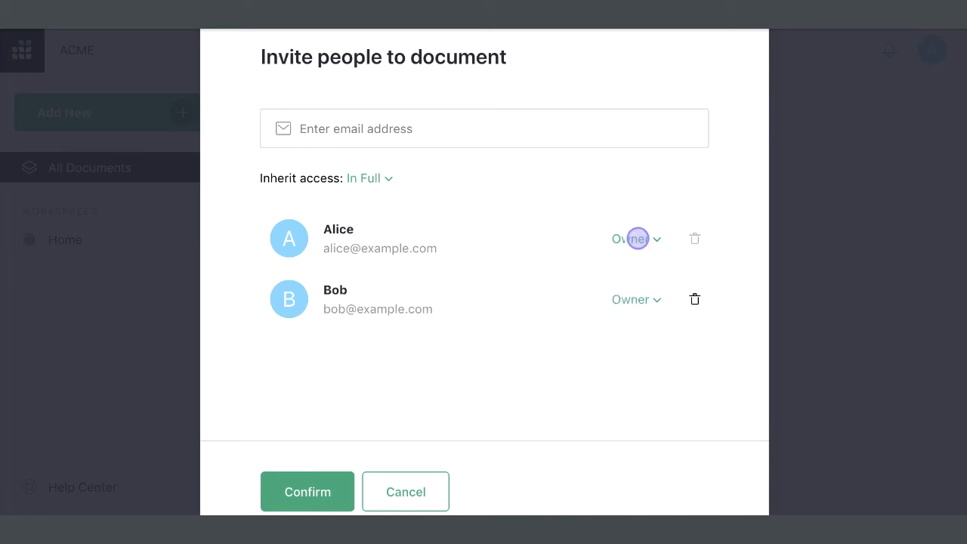
text(carol@example.com)
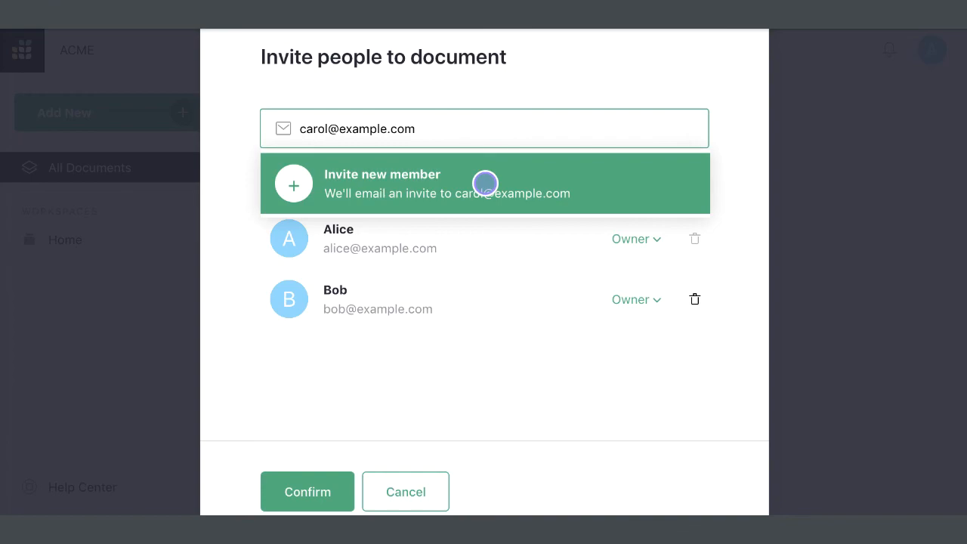
click(484, 183)
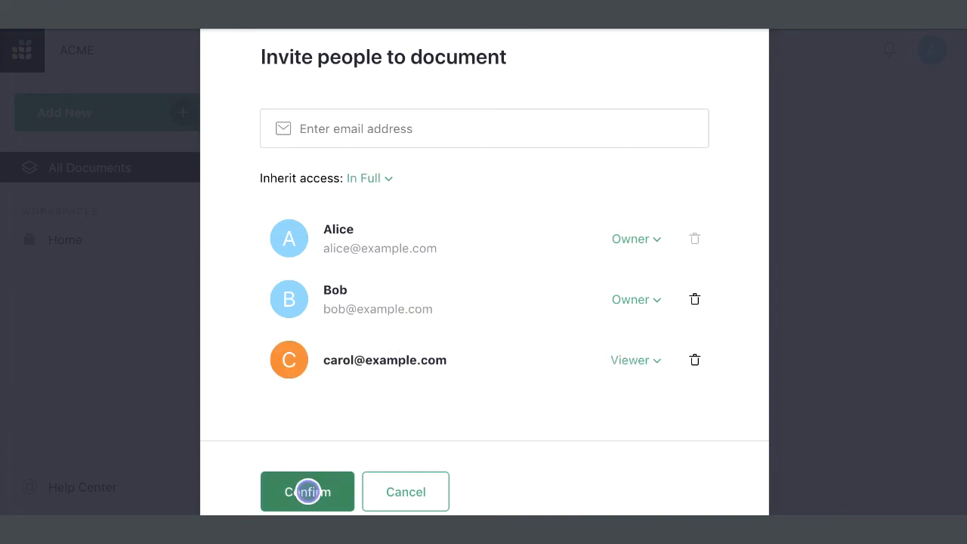
click(307, 491)
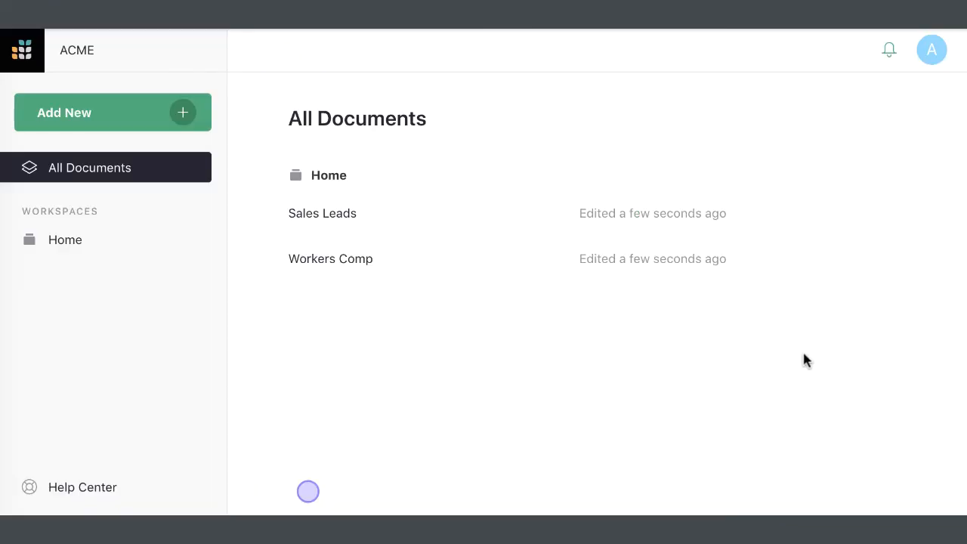